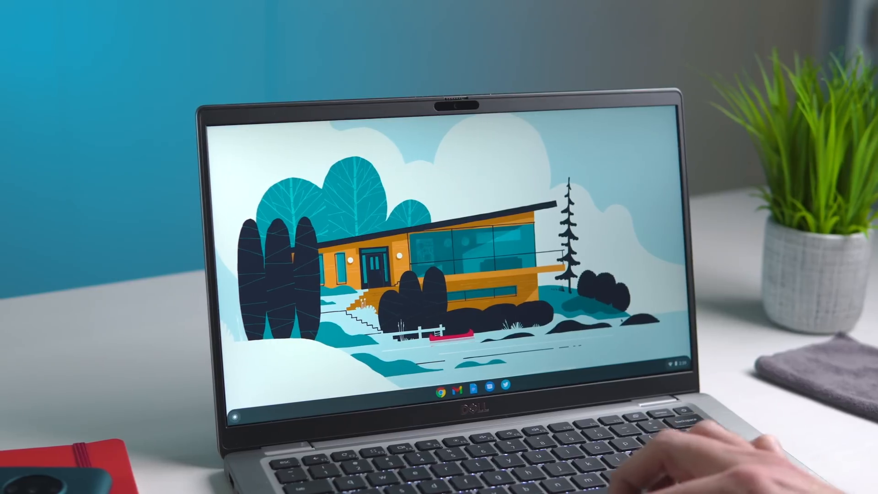
Step: Mark a partial-screenshot region around the house illustration on the wallpaper
click(678, 367)
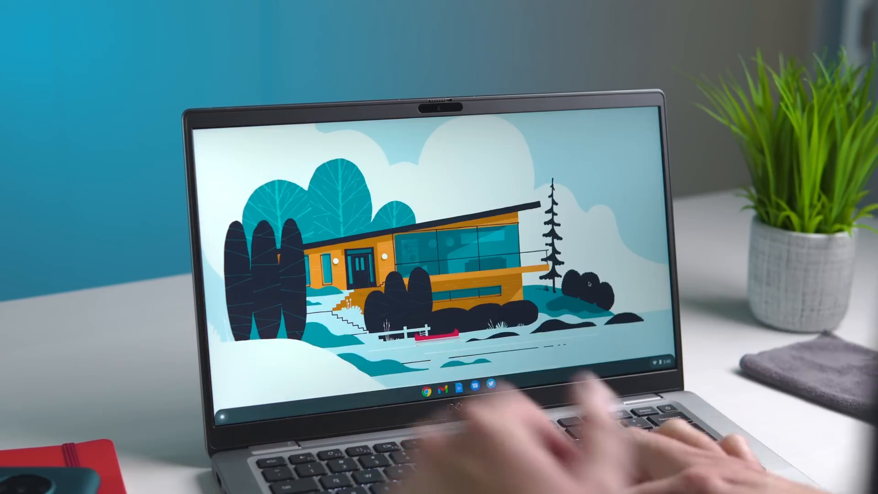
click(660, 362)
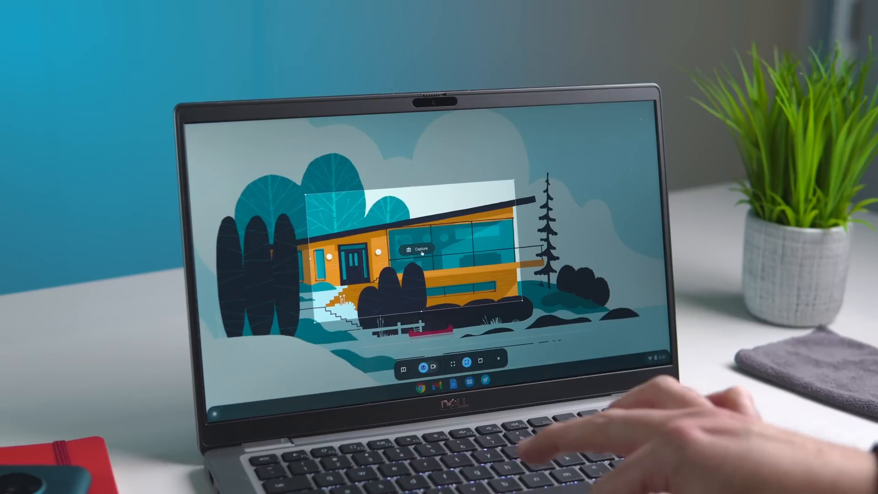
Step: Capture the selected region and view the new PNG screenshot from Downloads
click(422, 248)
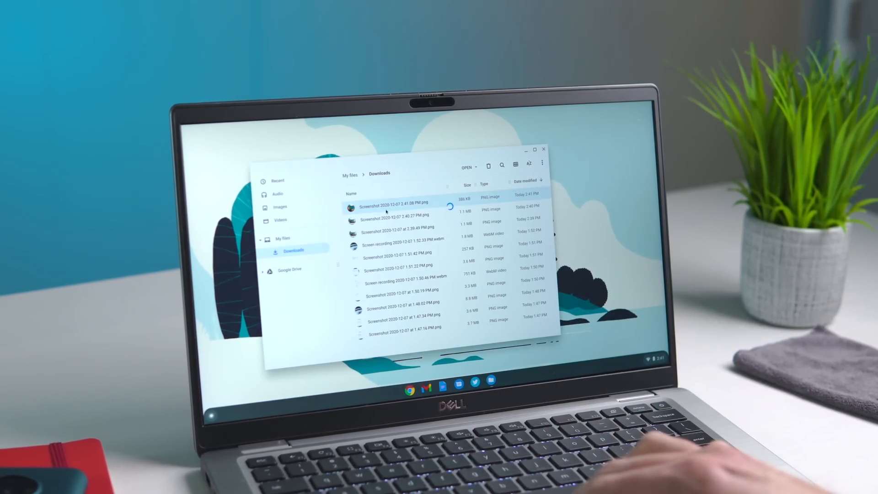
double_click(395, 206)
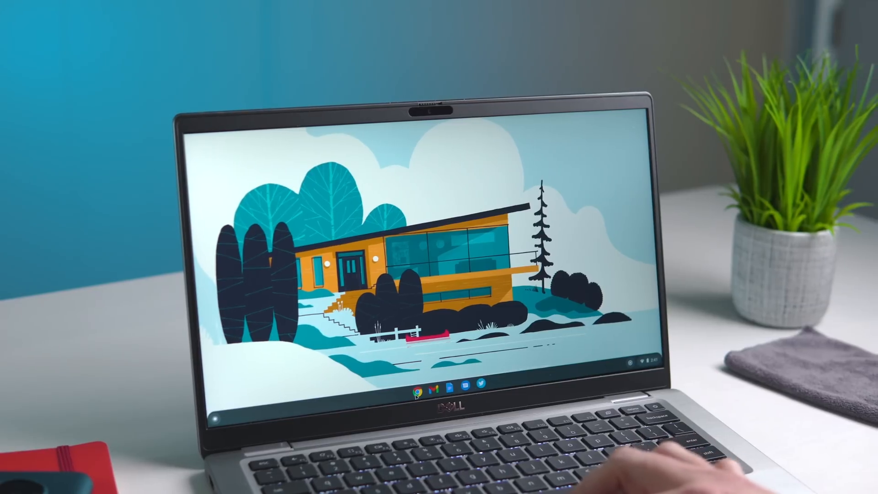
Step: Play the latest .webm screen recording from the Downloads folder
click(415, 385)
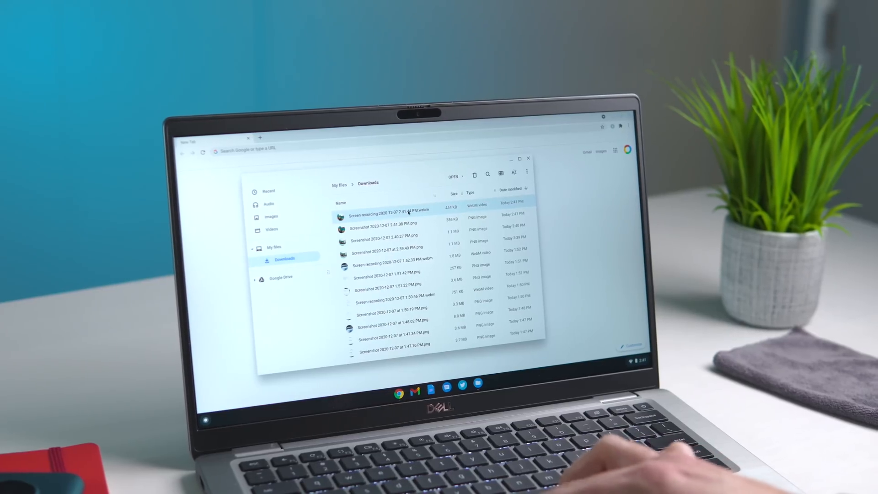
double_click(392, 208)
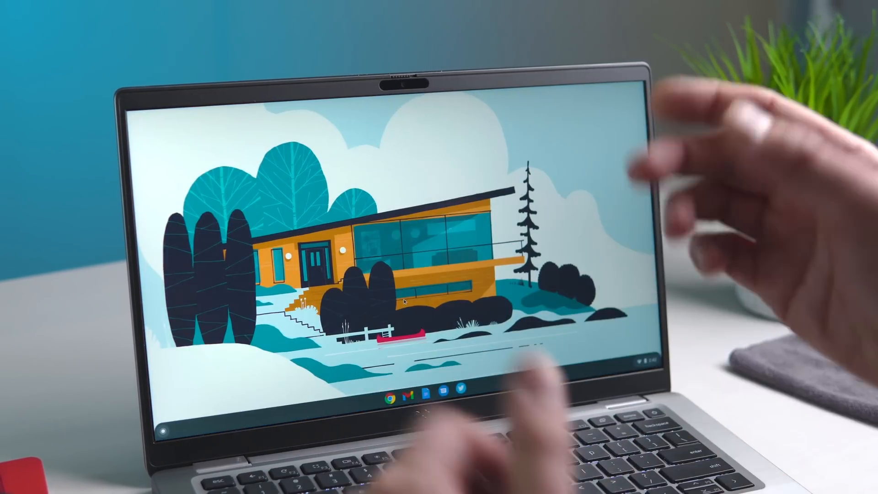
Step: Capture a partial region around the Google new tab page content
click(388, 390)
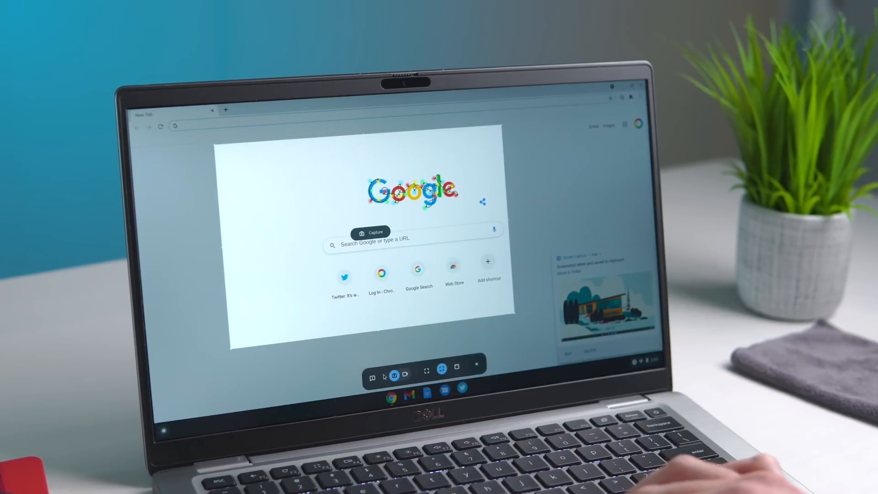
click(406, 374)
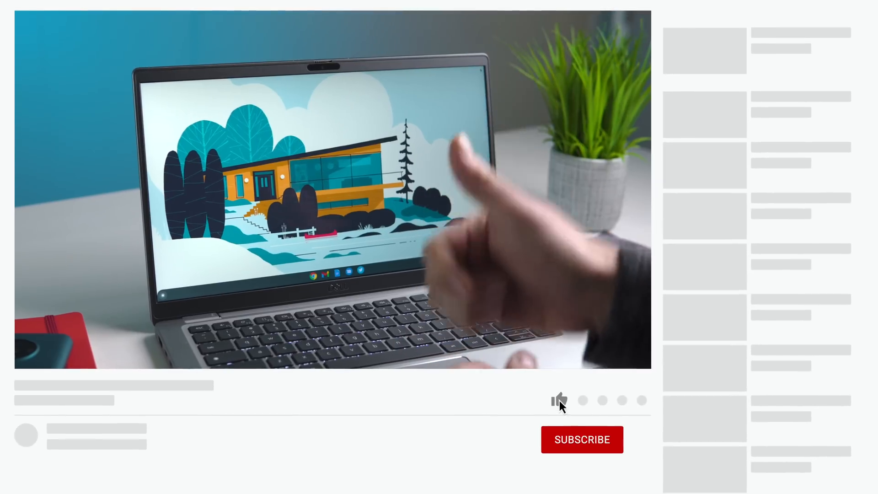
click(558, 400)
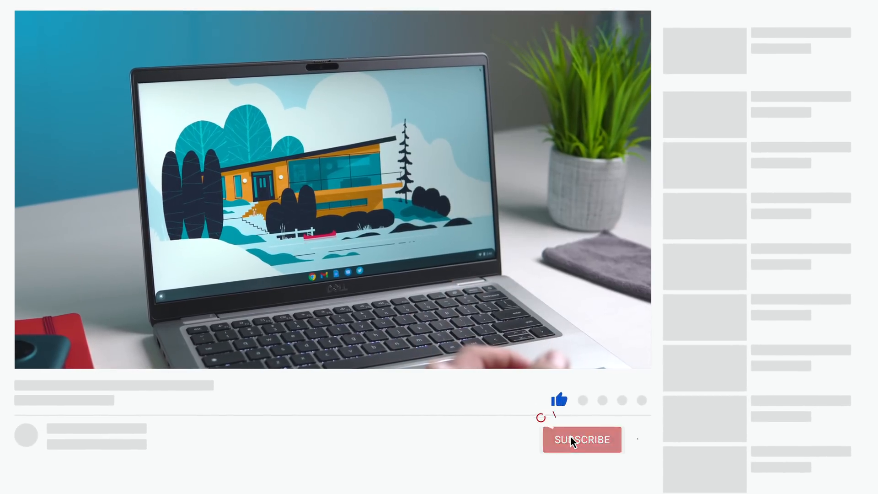
click(582, 440)
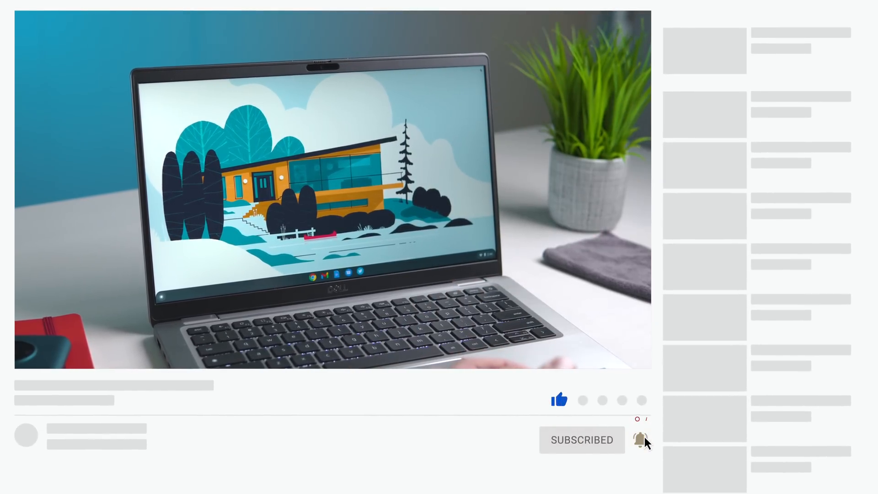